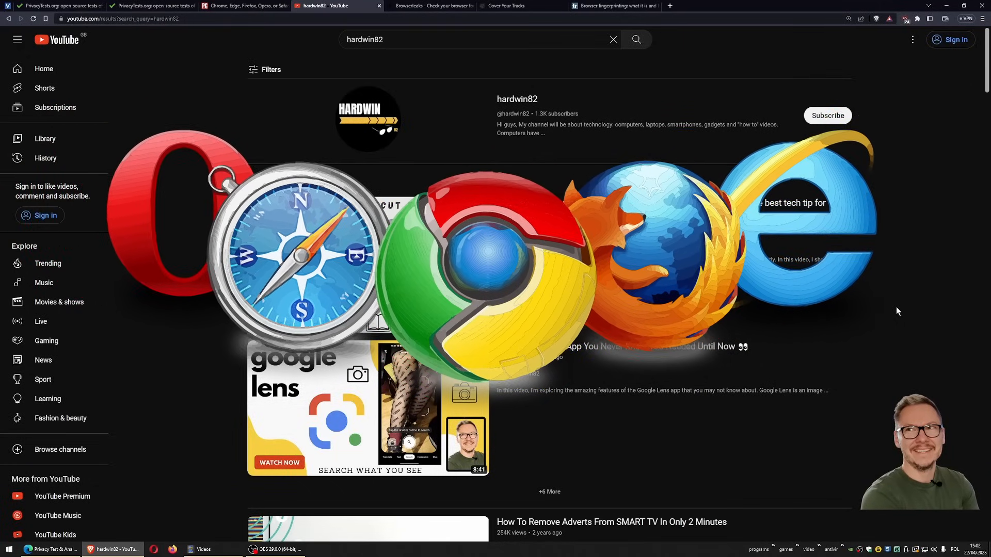
# Step: Open the hardwin82 channel from YouTube search results, then switch to the PrivacyTests.org browser comparison tab
pyautogui.click(515, 99)
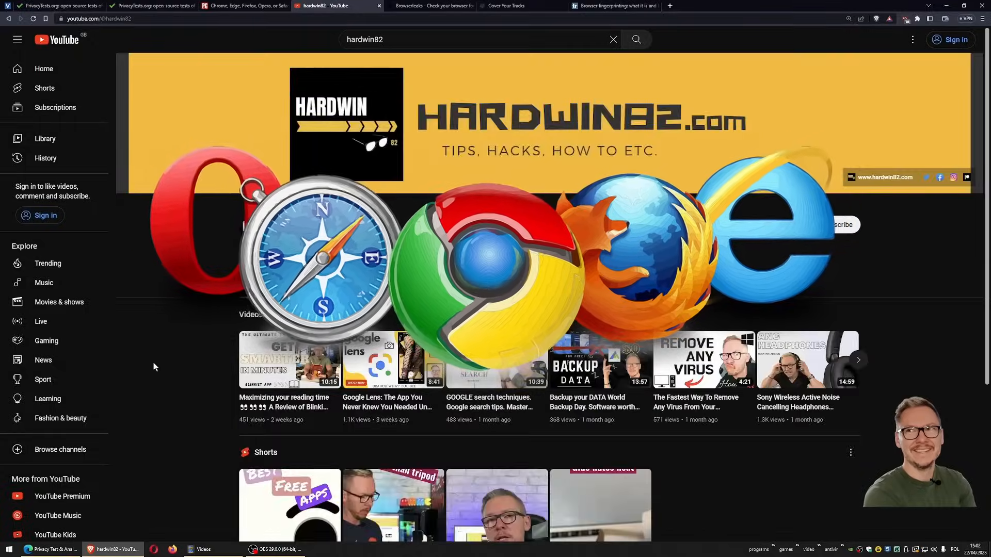
pyautogui.click(56, 6)
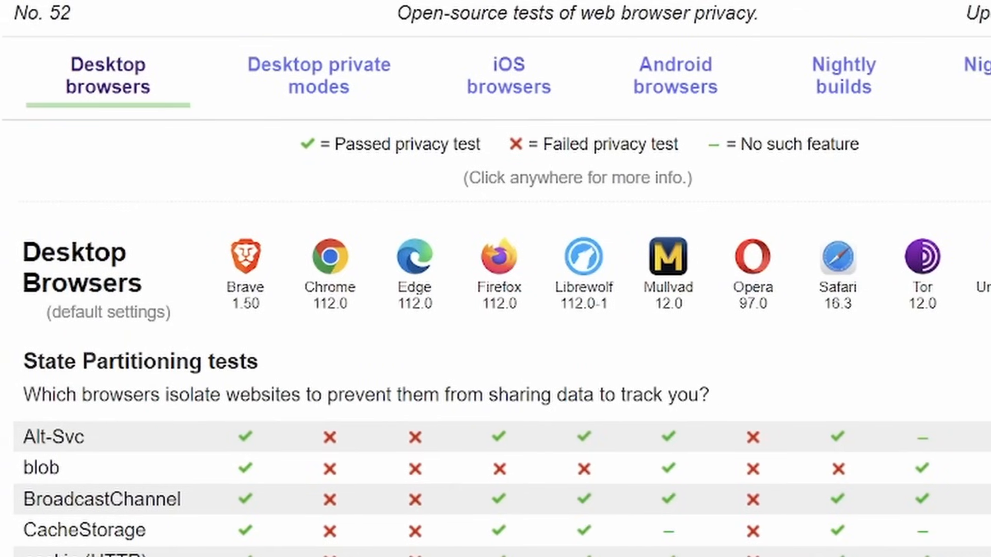
pyautogui.hscroll(3)
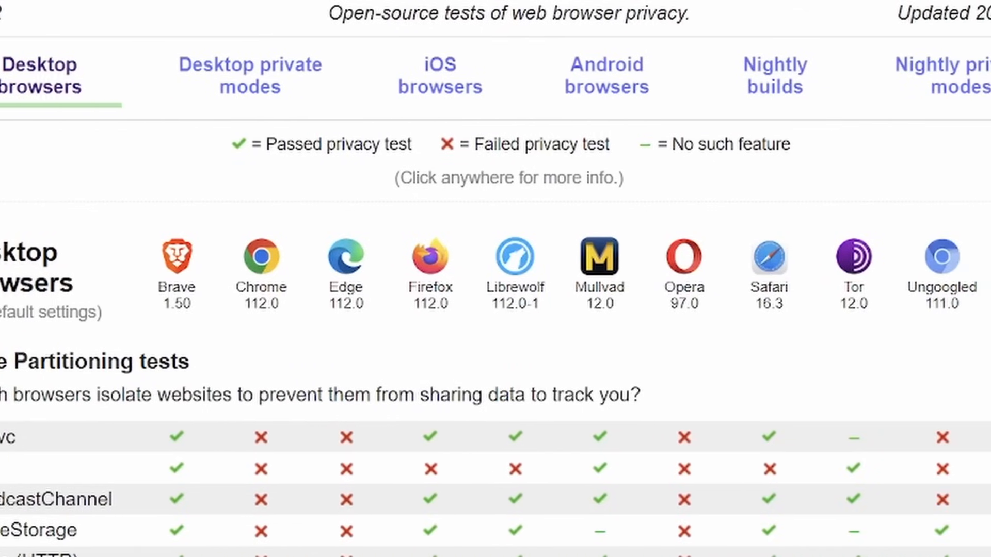
pyautogui.hscroll(3)
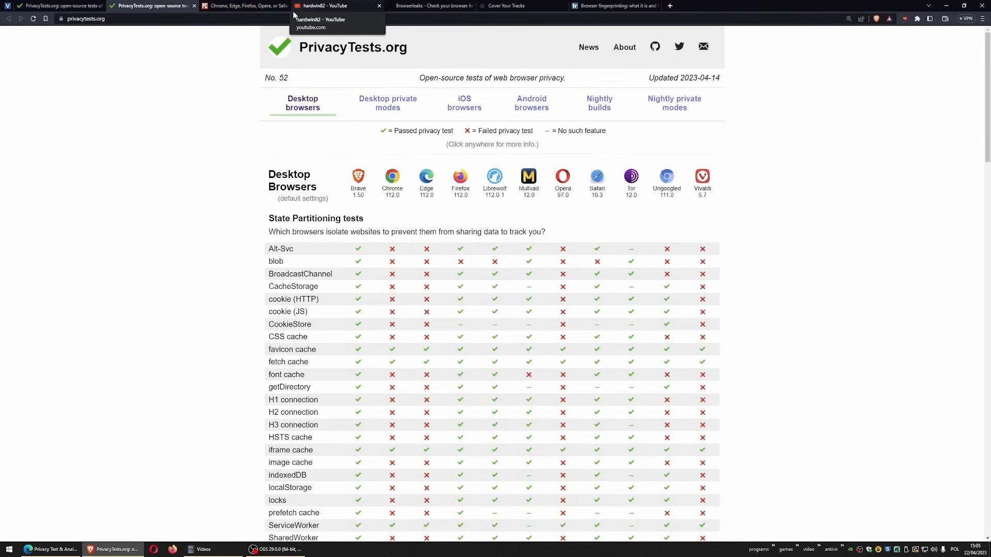
pyautogui.moveTo(191, 180)
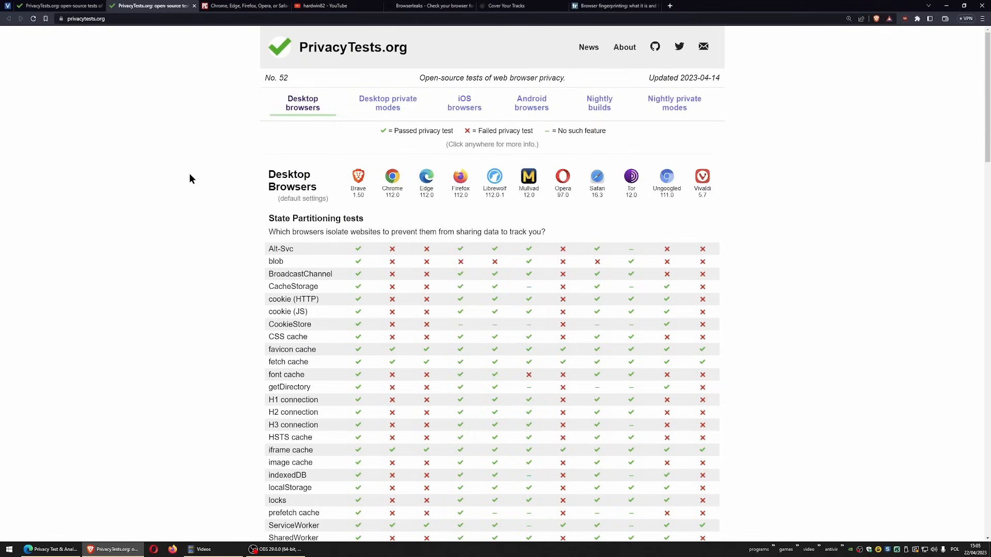